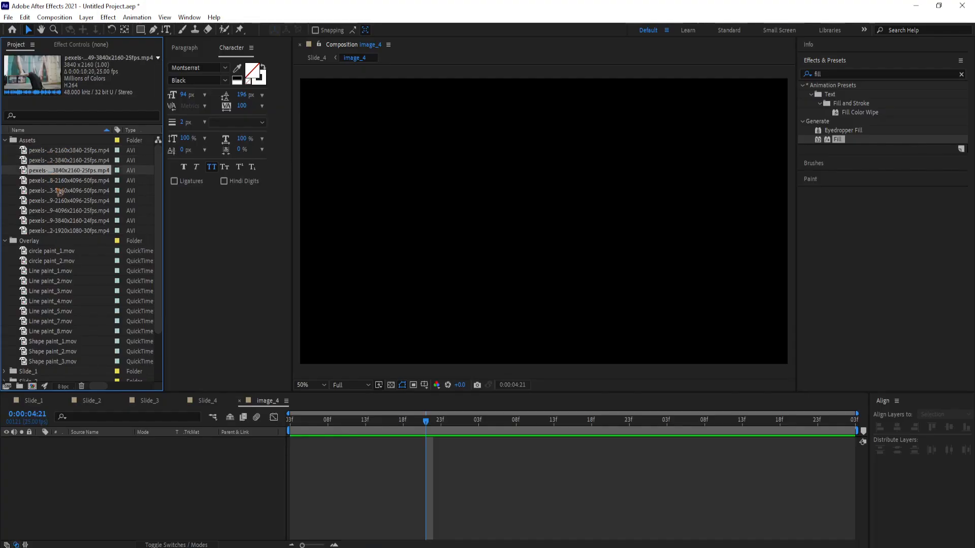
Step: Add the portrait 2160x4096 50fps clip from Assets as the image_4 layer
{"action": "left_click", "coordinate": [68, 200]}
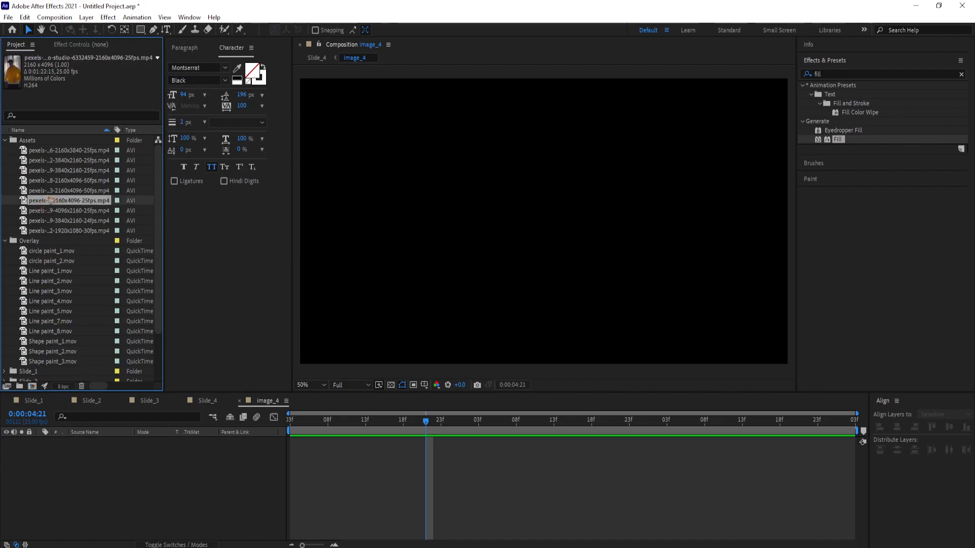
{"action": "left_click", "coordinate": [68, 181]}
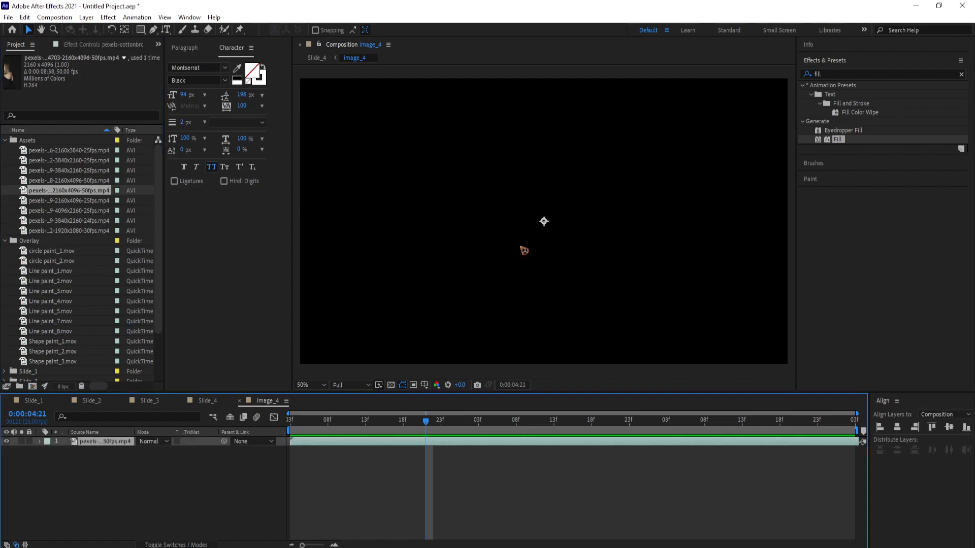
Step: Change image_4 to a vertical composition size via Composition Settings
{"action": "left_click", "coordinate": [309, 384]}
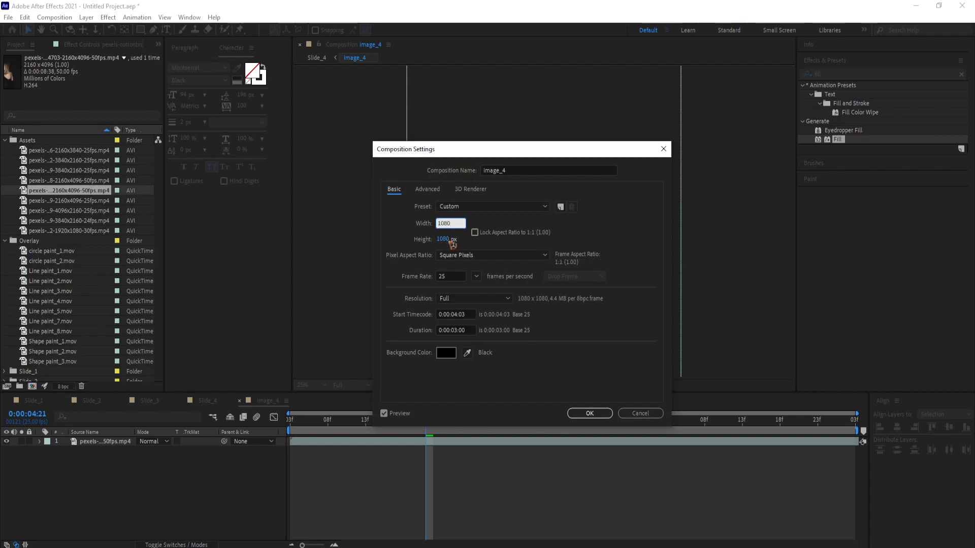
{"action": "left_click", "coordinate": [588, 413]}
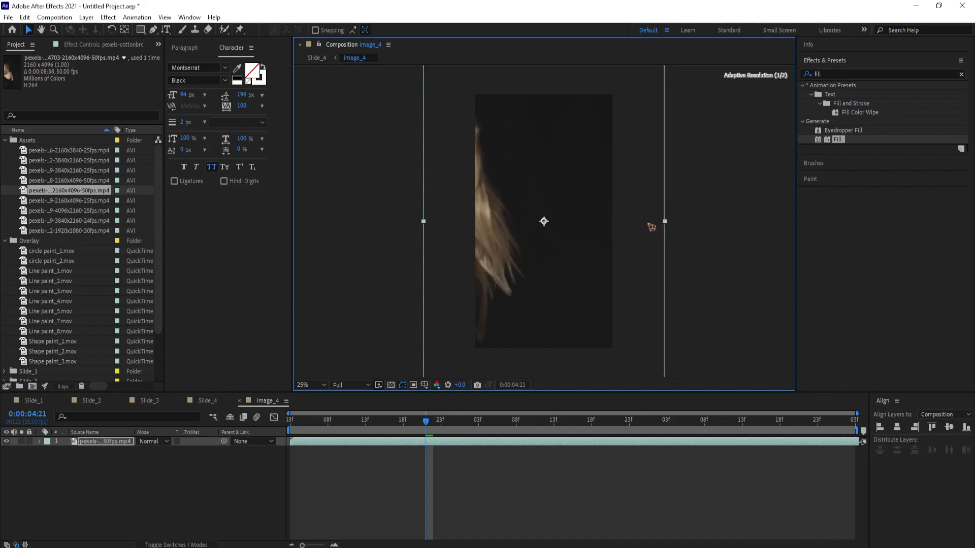
Step: In the brand promo template, create a 15-second 1920x1080 'Final' composition holding Slide_1
{"action": "left_click", "coordinate": [543, 222]}
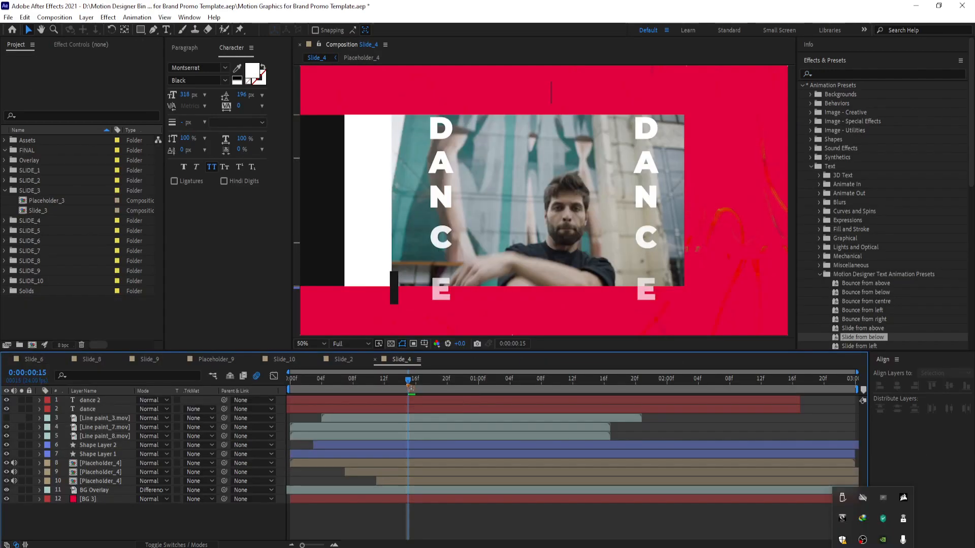
{"action": "left_click", "coordinate": [53, 17]}
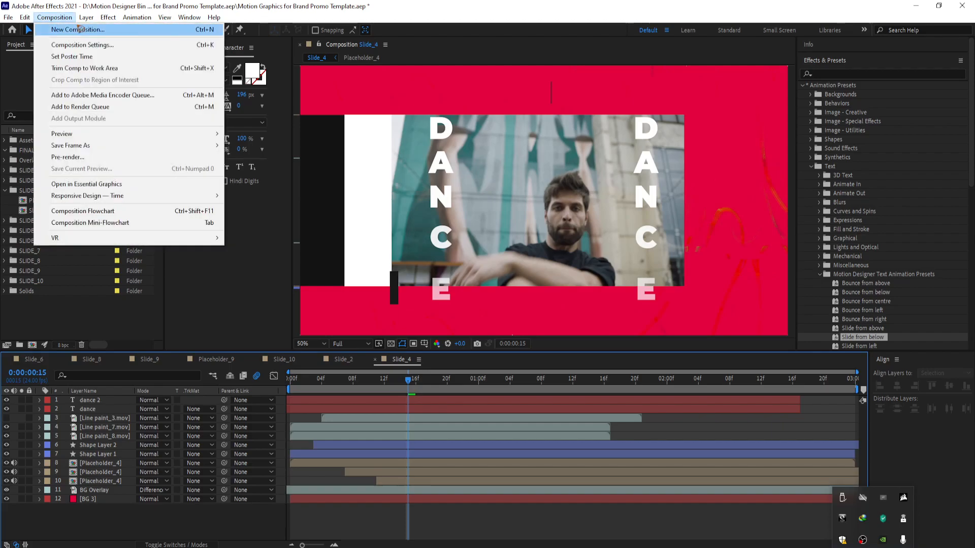
{"action": "left_click", "coordinate": [78, 30]}
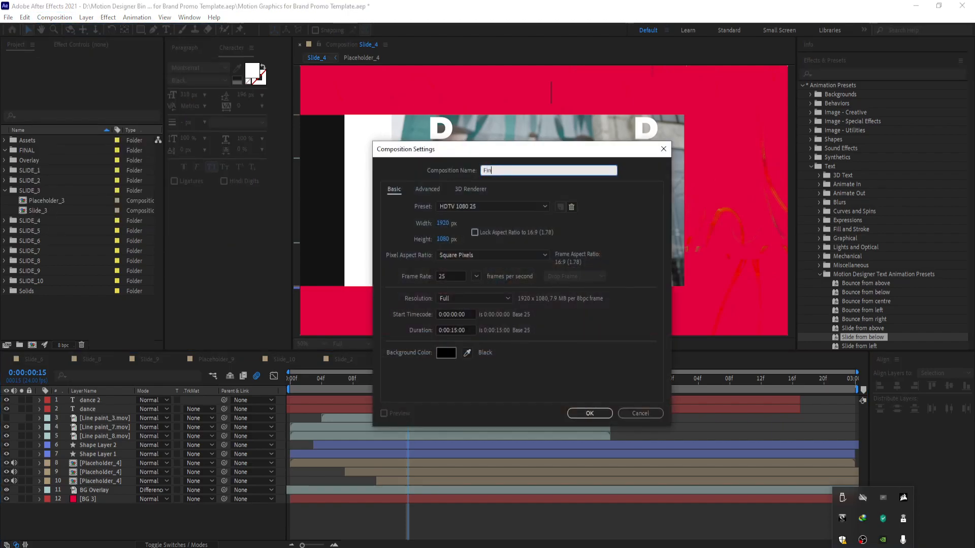
{"action": "left_click", "coordinate": [589, 414]}
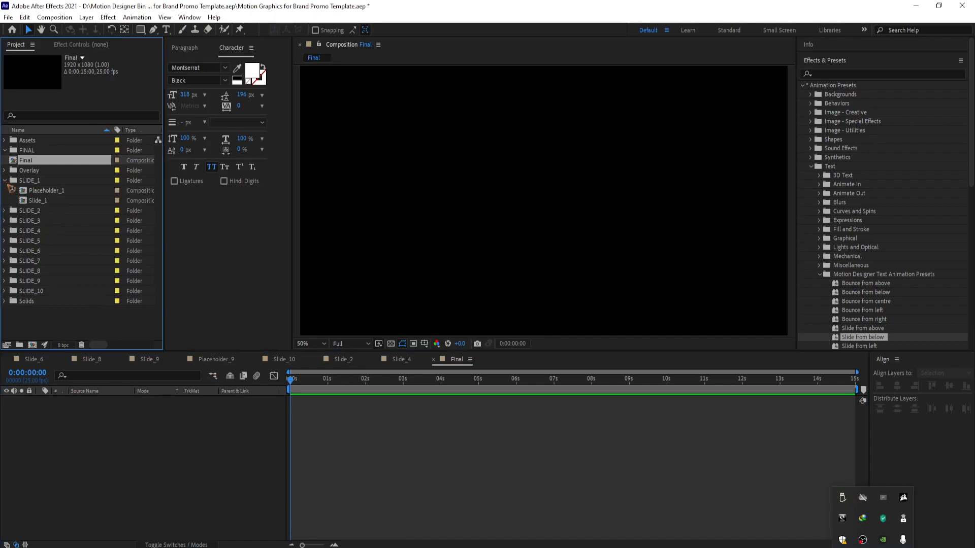
{"action": "double_click", "coordinate": [38, 200]}
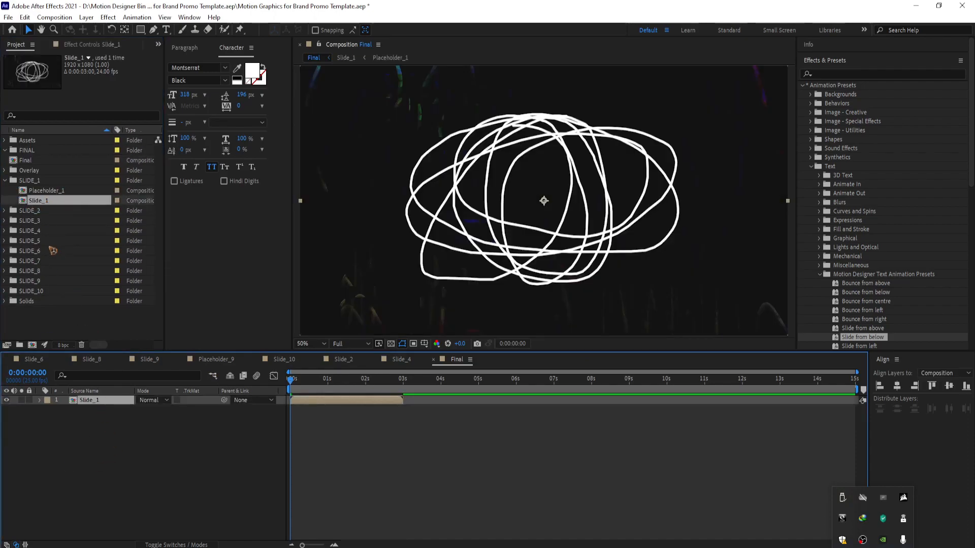